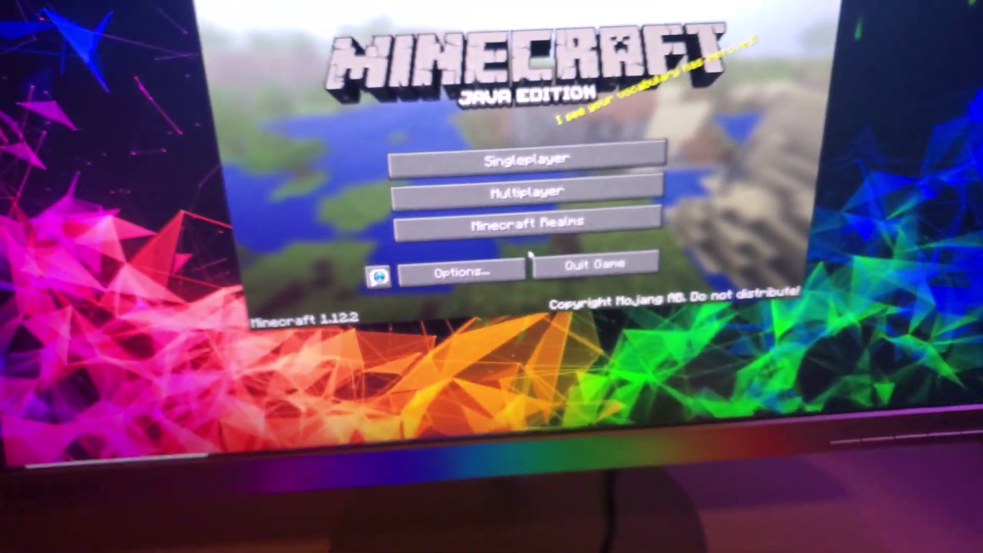
# Open the Play Multiplayer server list from the title screen to scan for local games.
pyautogui.click(514, 191)
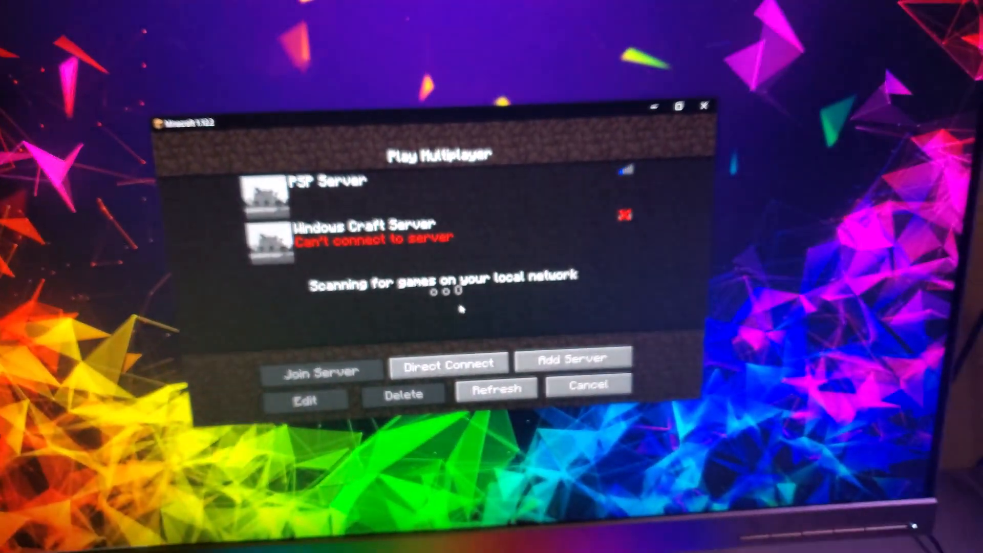